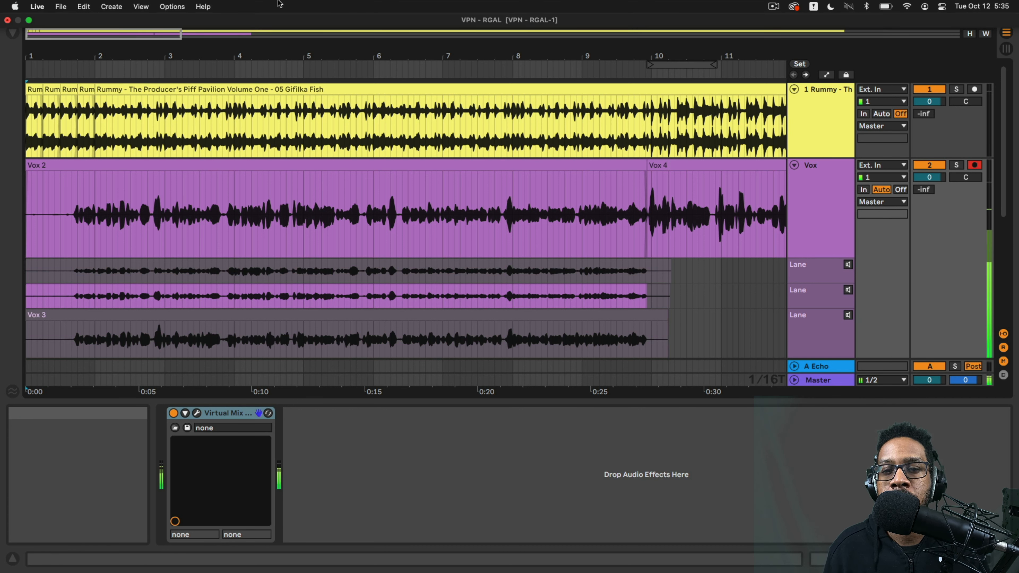
Select the Vox 4 clip and trim its end back before bar 17
left_click(60, 6)
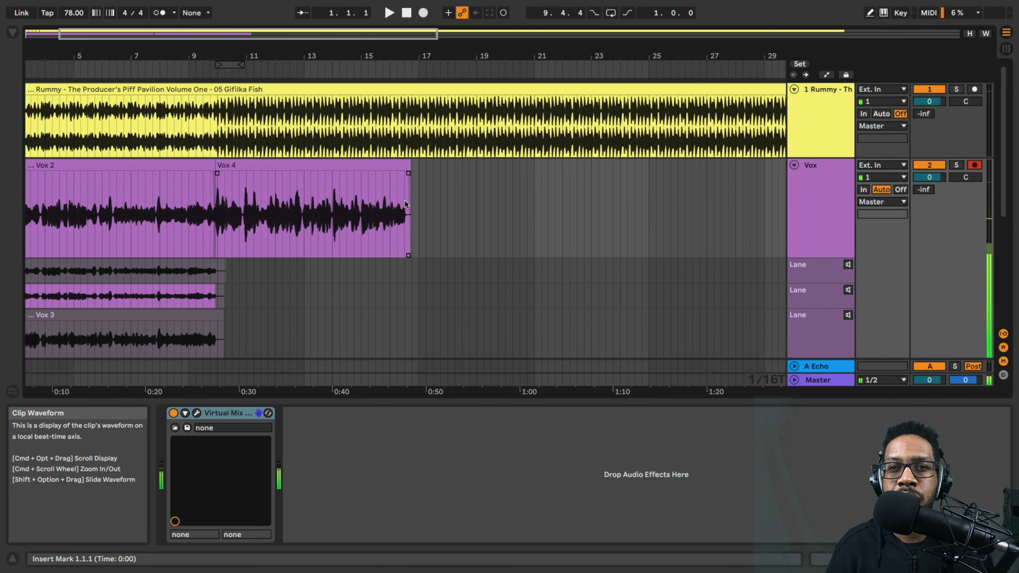
Add a narration audio track under Vox and collapse the Vox take lanes
left_click(473, 214)
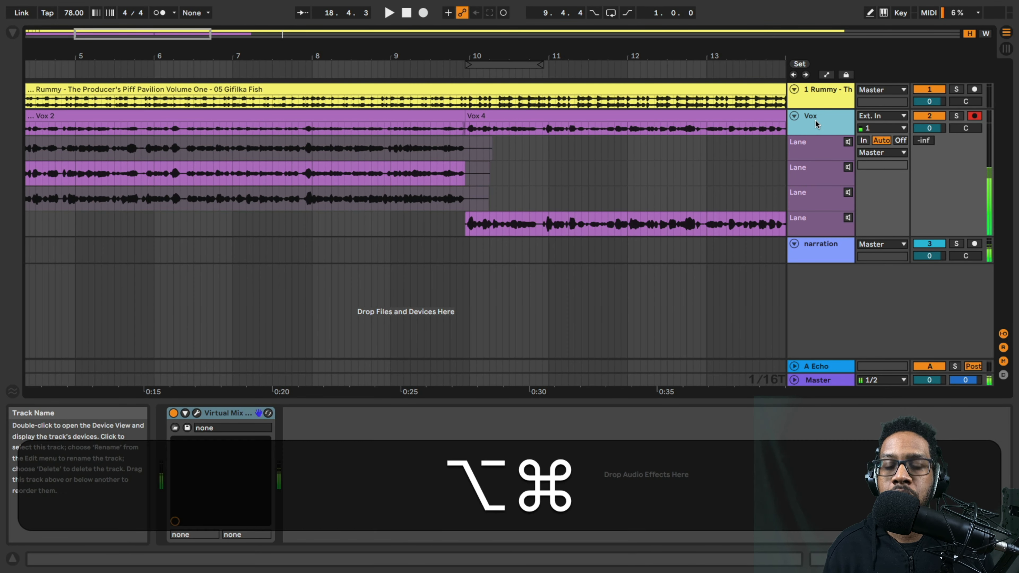
left_click(793, 116)
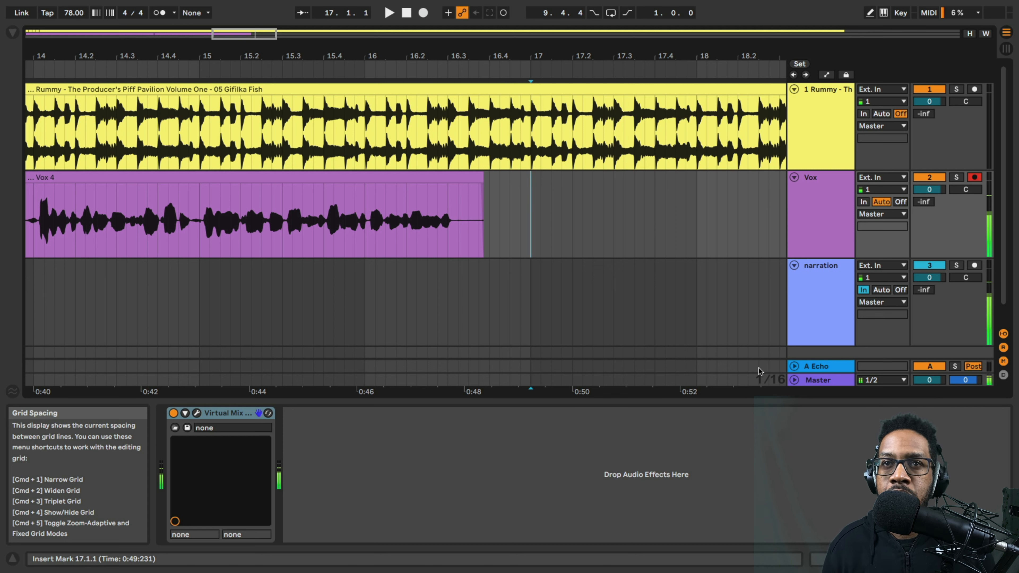
Set the insert point after Vox 4 and turn grid snapping off from the arrangement menu
left_click(533, 218)
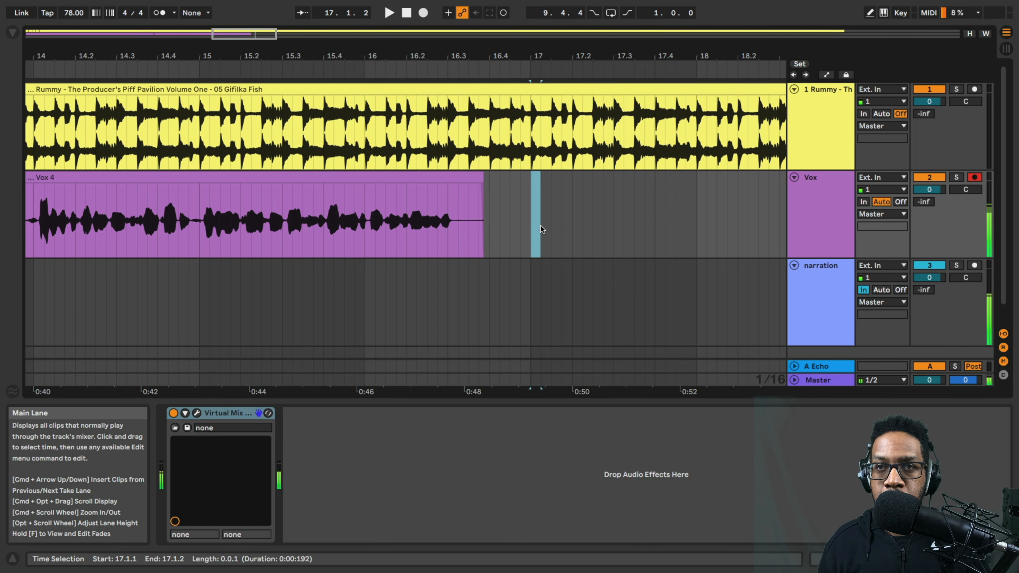
key("cmd+i")
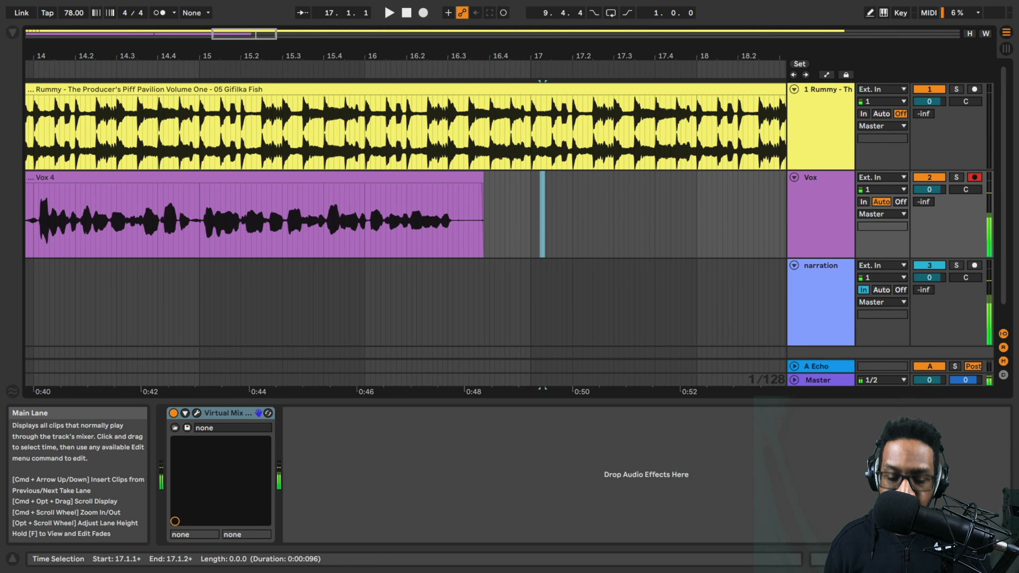
right_click(561, 226)
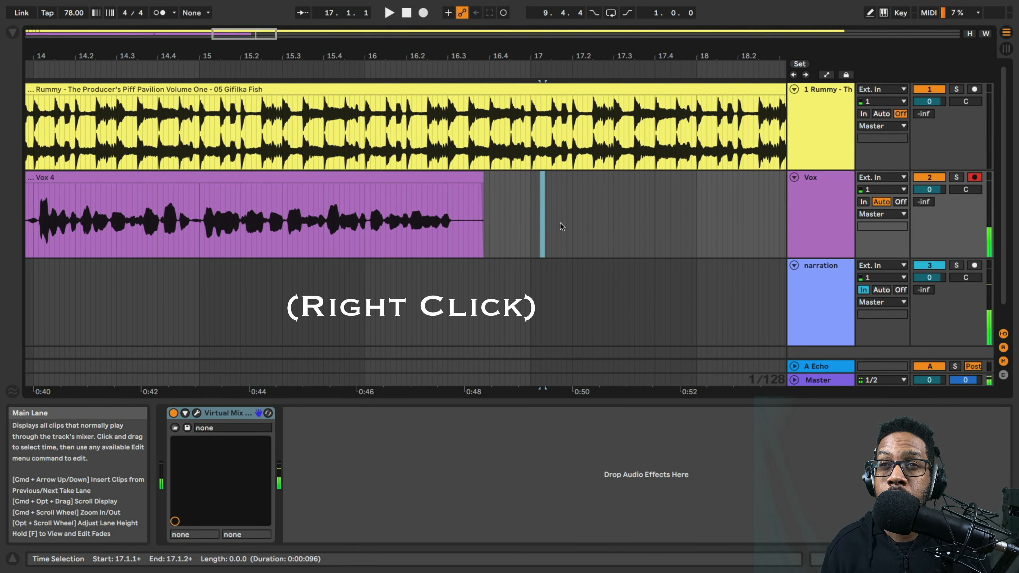
right_click(561, 226)
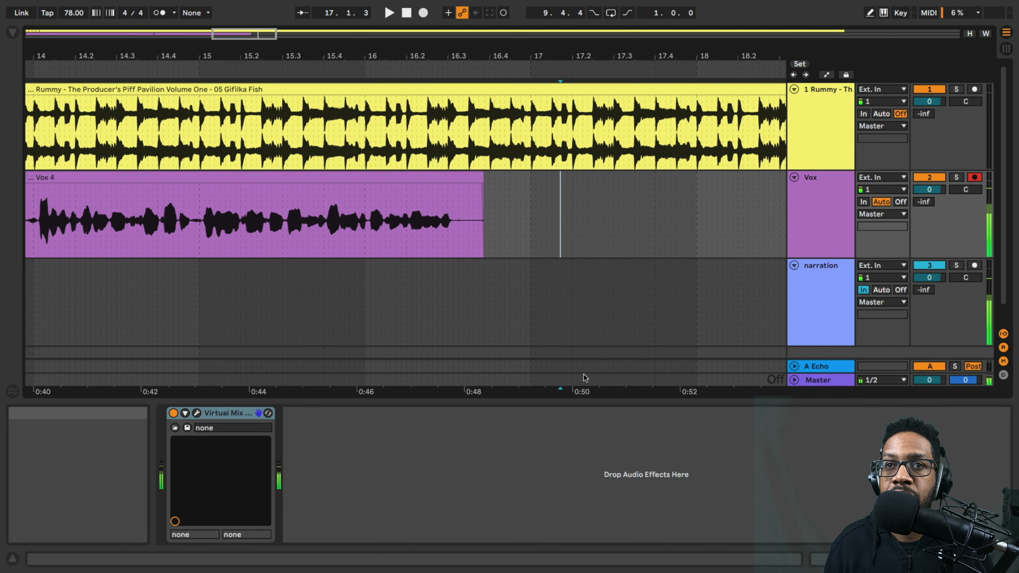
Make free time selections in the arrangement and inside the Vox 4 clip without snapping
left_click_drag(448, 224, 520, 223)
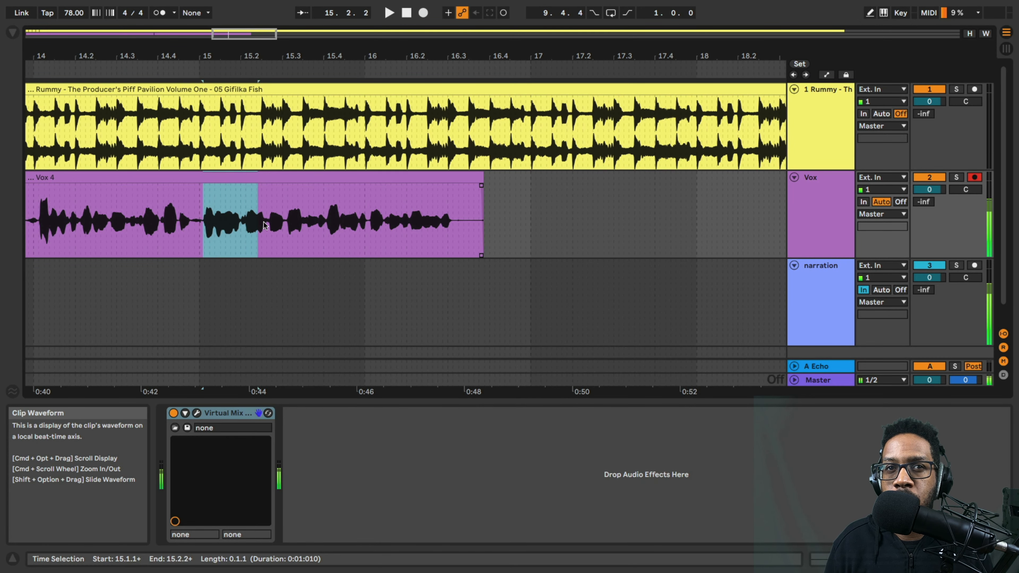
left_click_drag(257, 220, 283, 221)
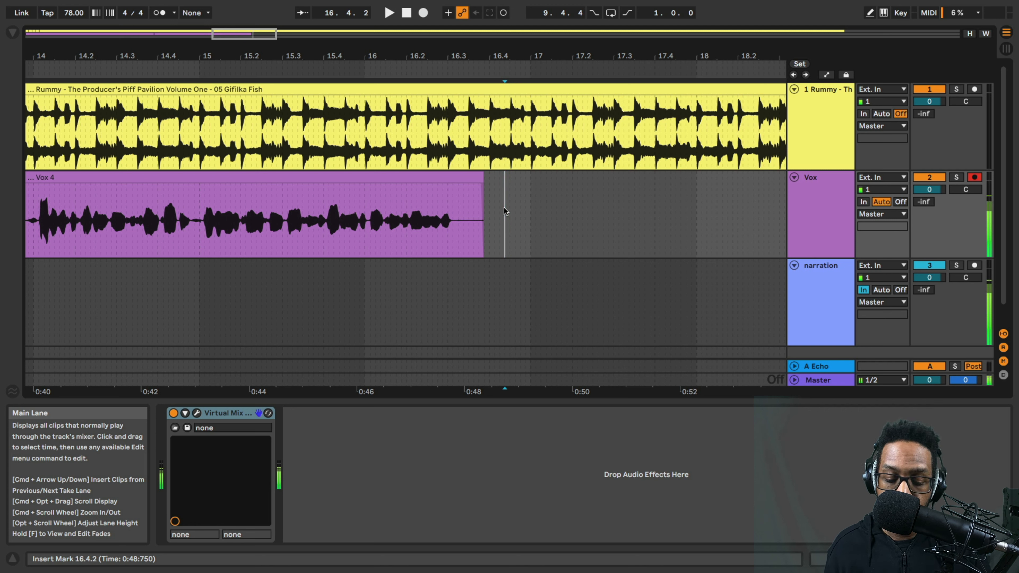
Re-enable the grid at 1/1 bar spacing with Cmd+4 and select time just after bar 17
key("cmd+4")
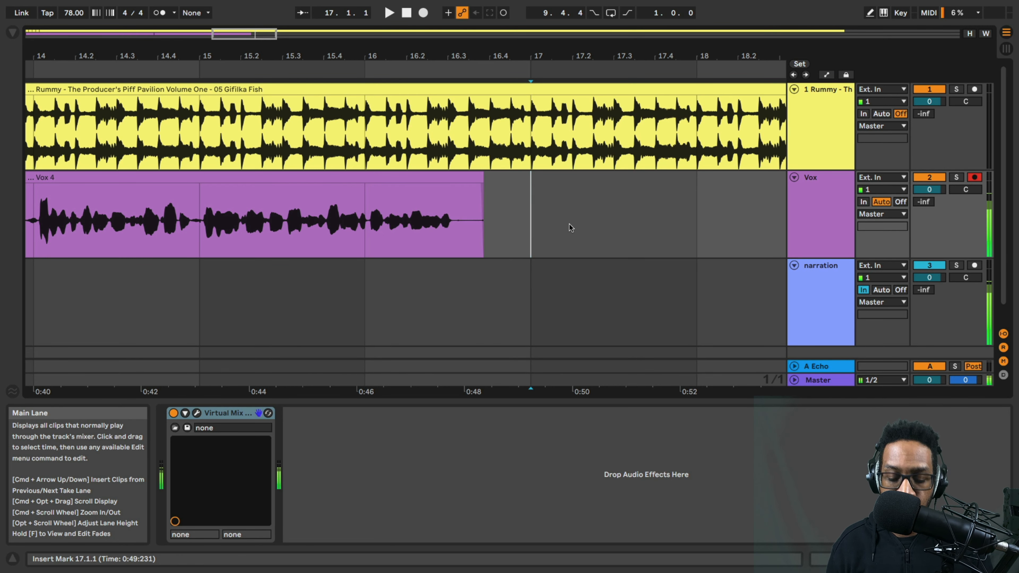
key("cmd+4")
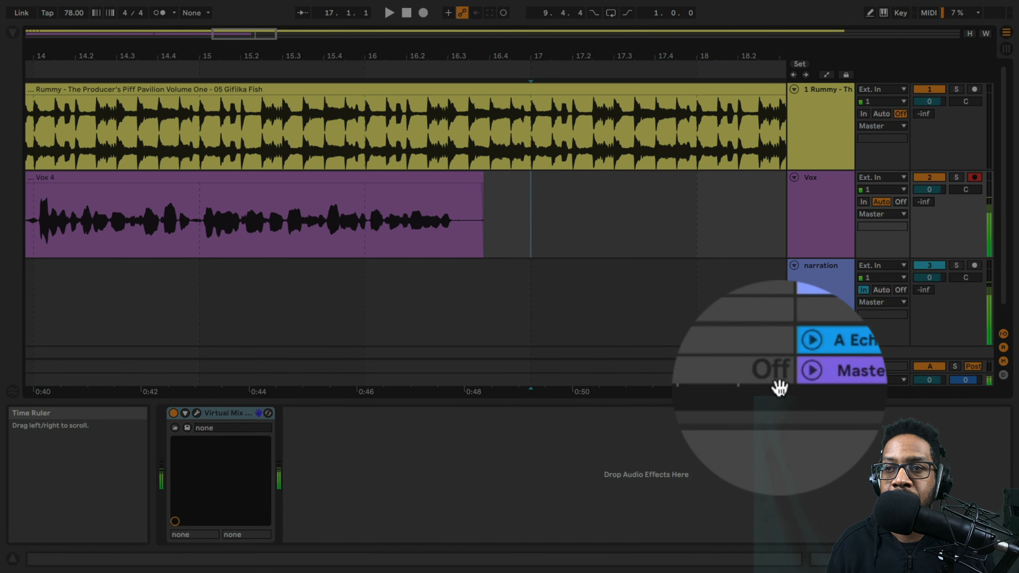
left_click_drag(359, 214, 499, 215)
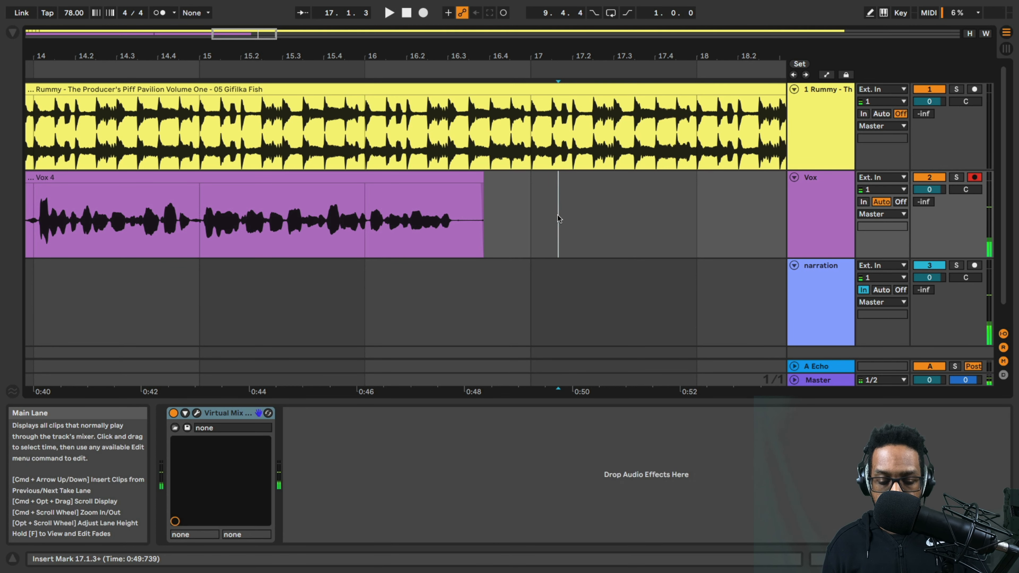
Narrow and widen the grid with Cmd+1/Cmd+2, ending at eighth-note spacing
key("cmd+i")
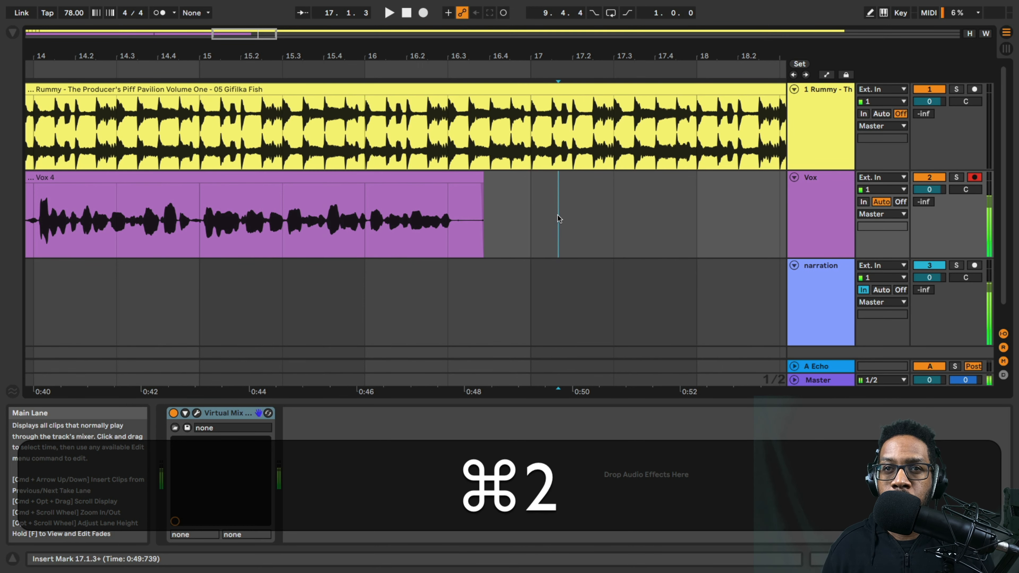
key("cmd+1")
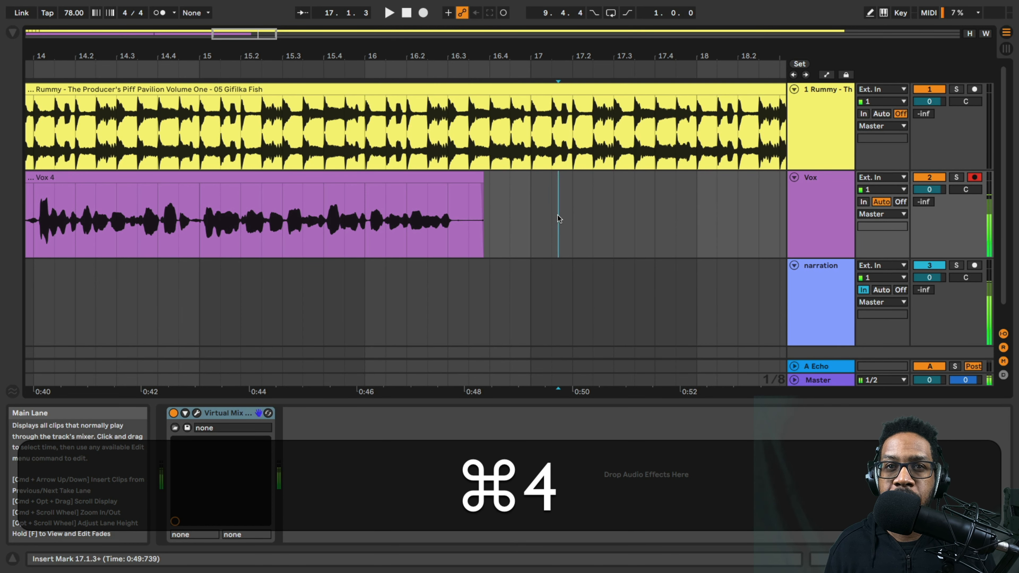
key("cmd+3")
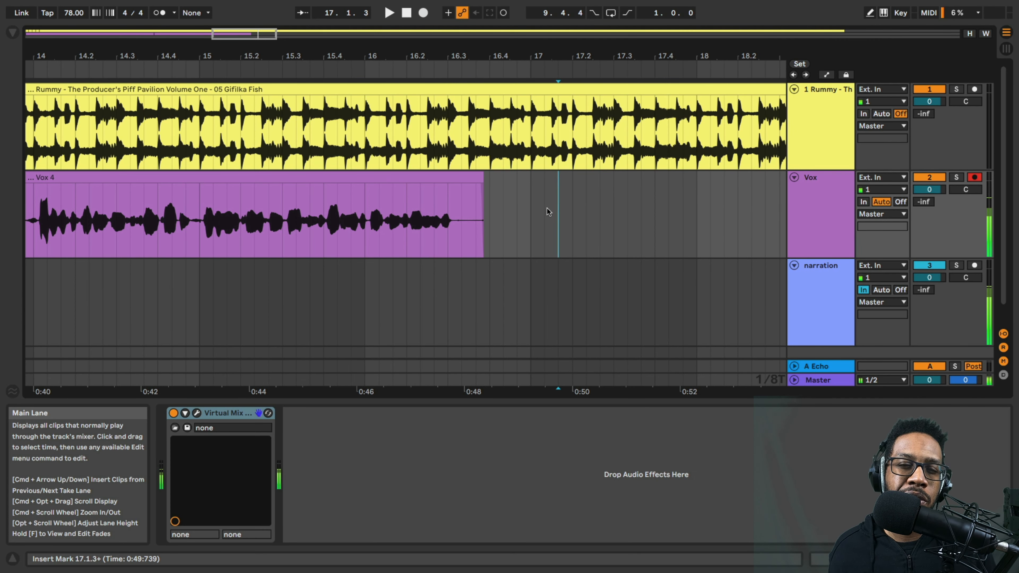
Copy the 15.3.1–16.1.1 slice of Vox 4 and paste it at bar 17.1.1
left_click(260, 214)
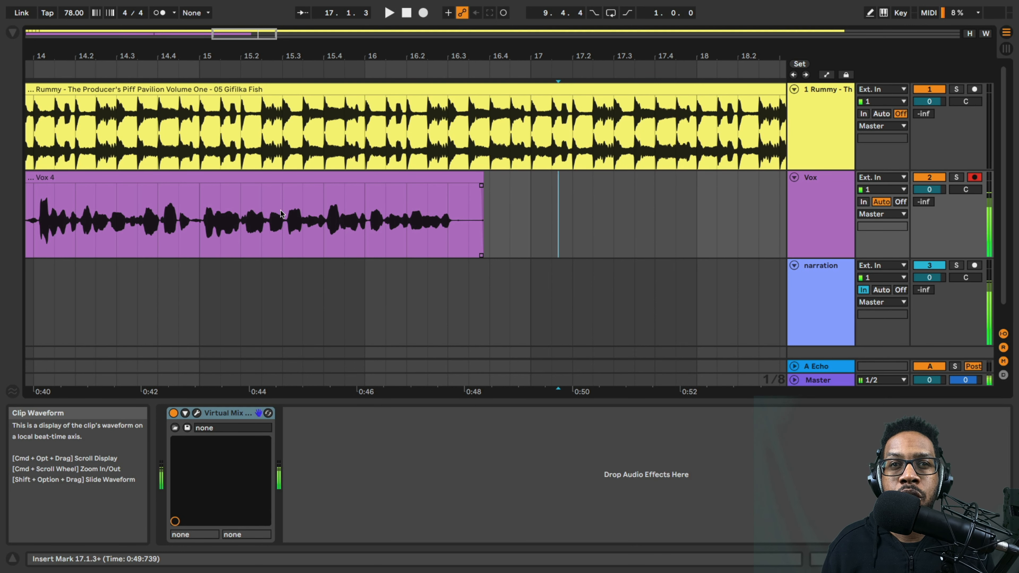
left_click_drag(281, 214, 344, 214)
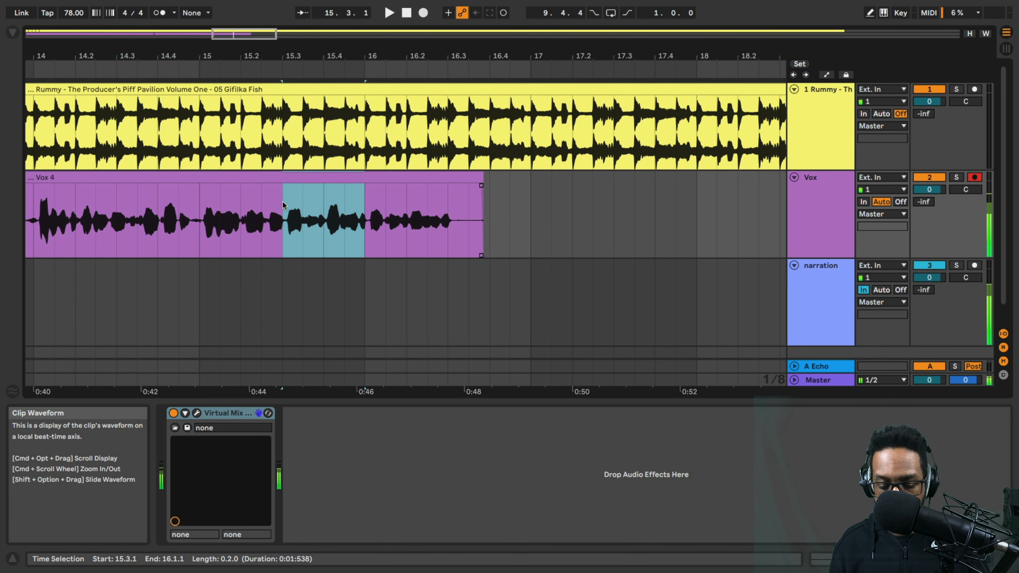
key("cmd+c")
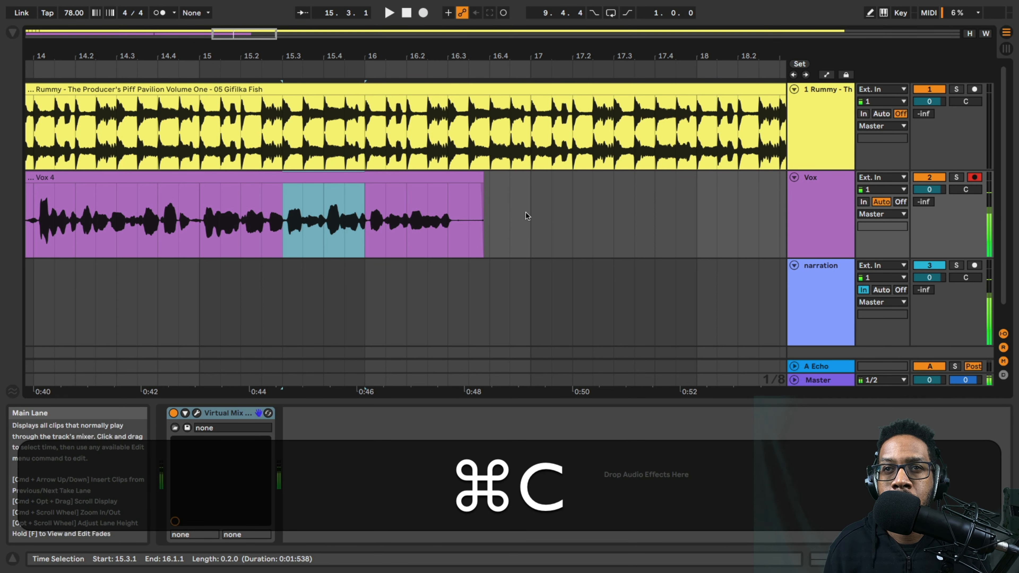
key("cmd+v")
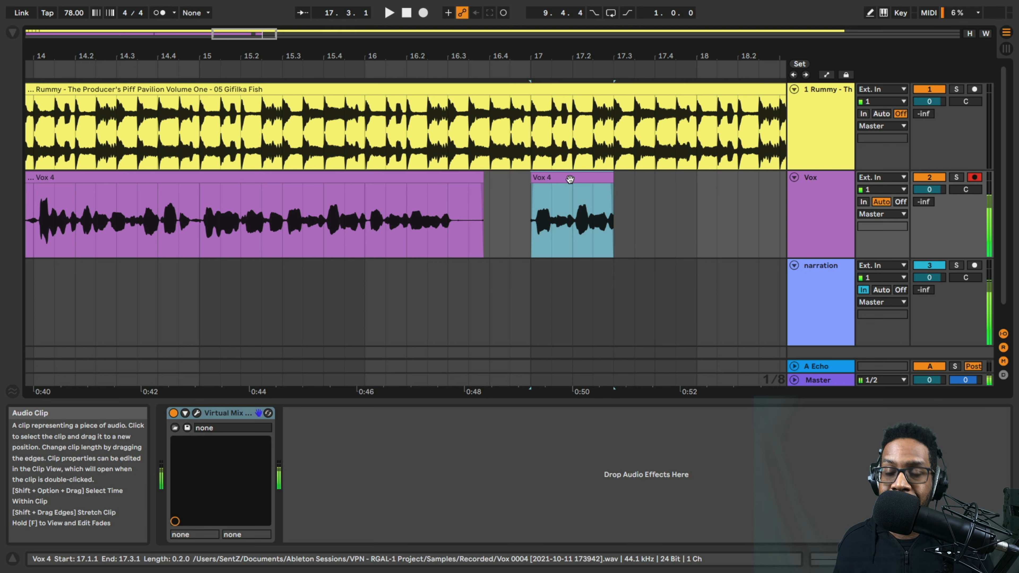
Duplicate the pasted slice so three copies run back to back from bar 17 to 18.3
key("cmd+d")
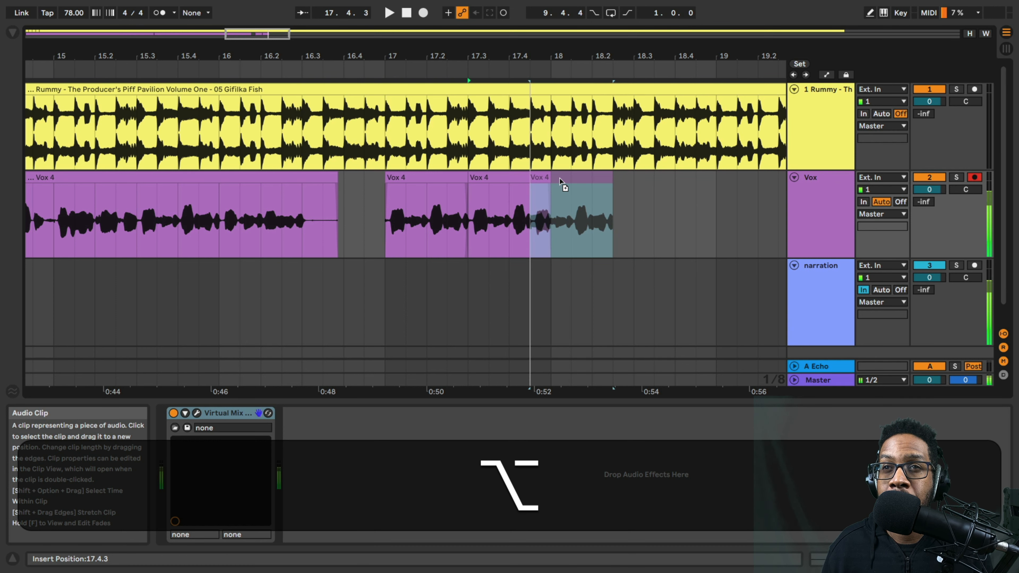
left_click(578, 215)
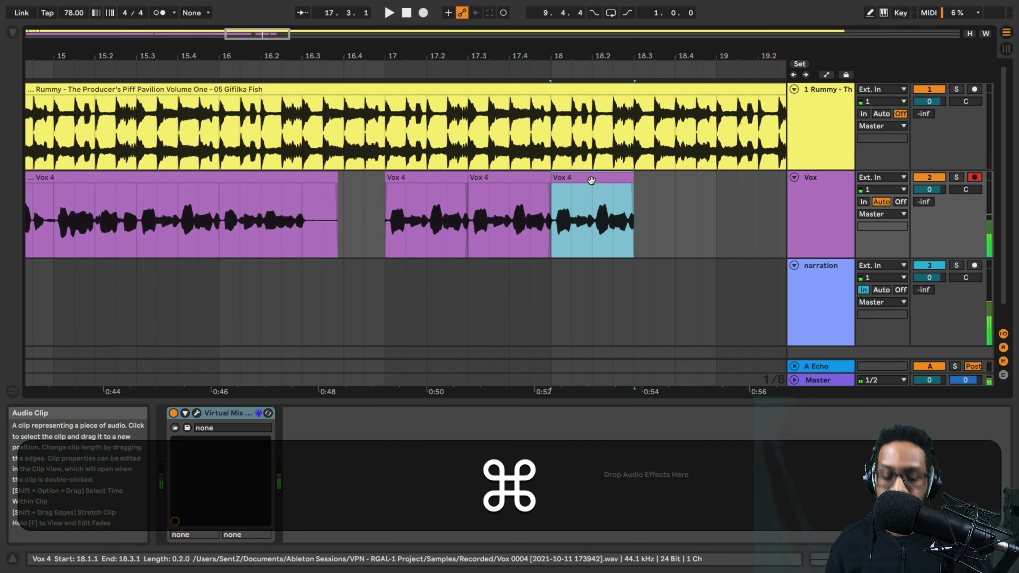
Trim the last repeated Vox 4 slice so it ends around 18.2.3 instead of 18.3
key("cmd+t")
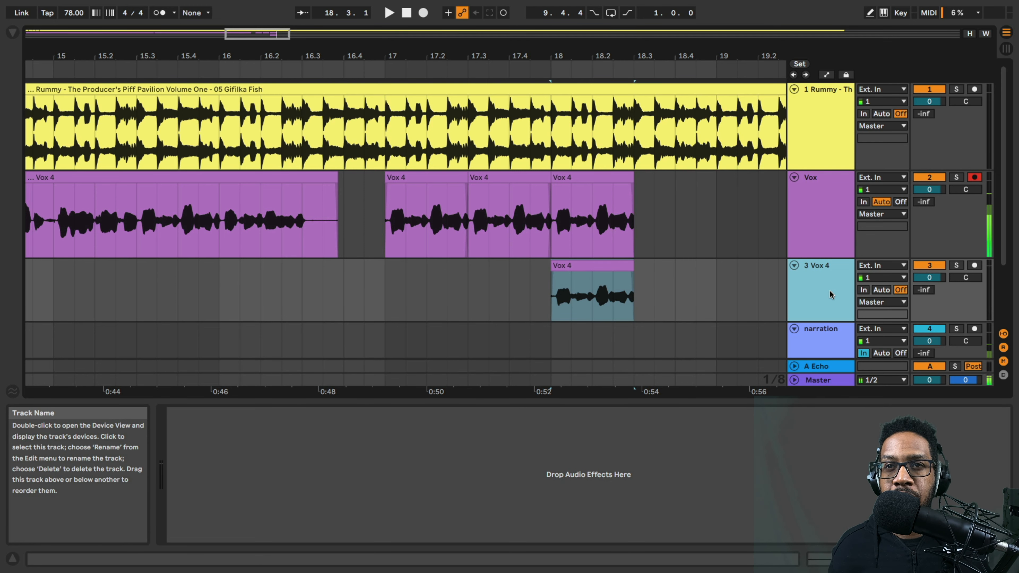
left_click(591, 218)
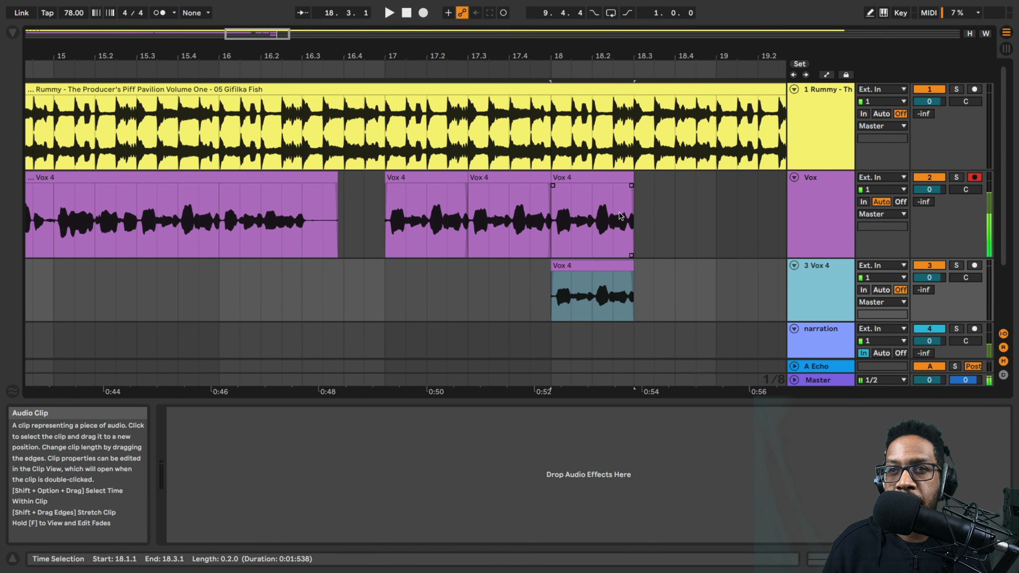
left_click(591, 292)
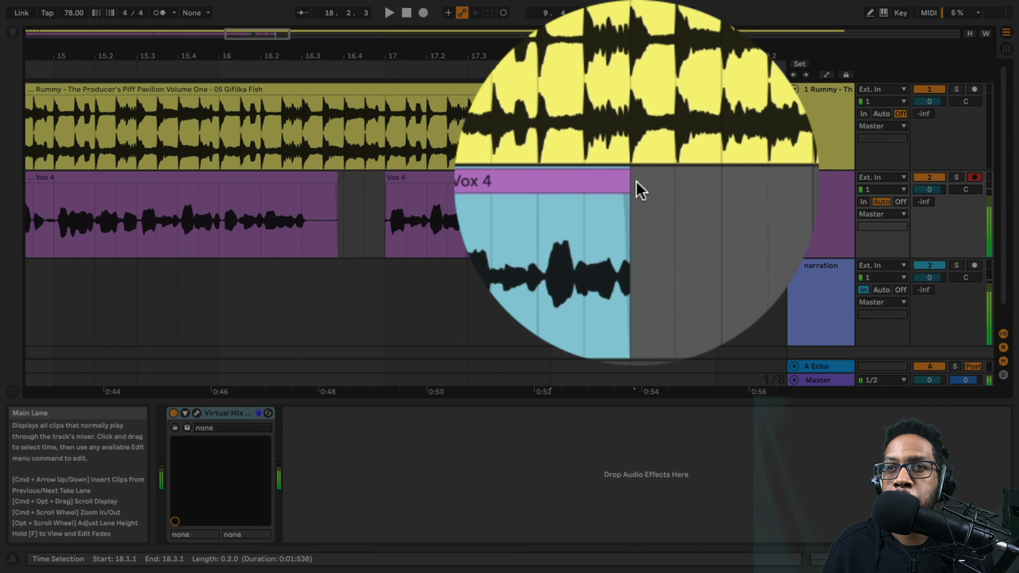
left_click(539, 182)
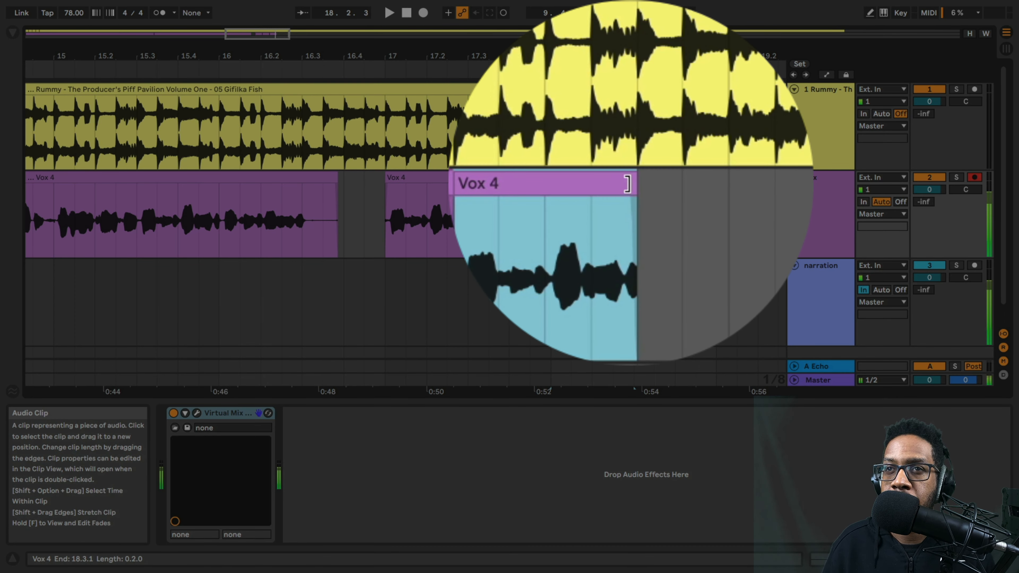
left_click_drag(630, 182, 591, 182)
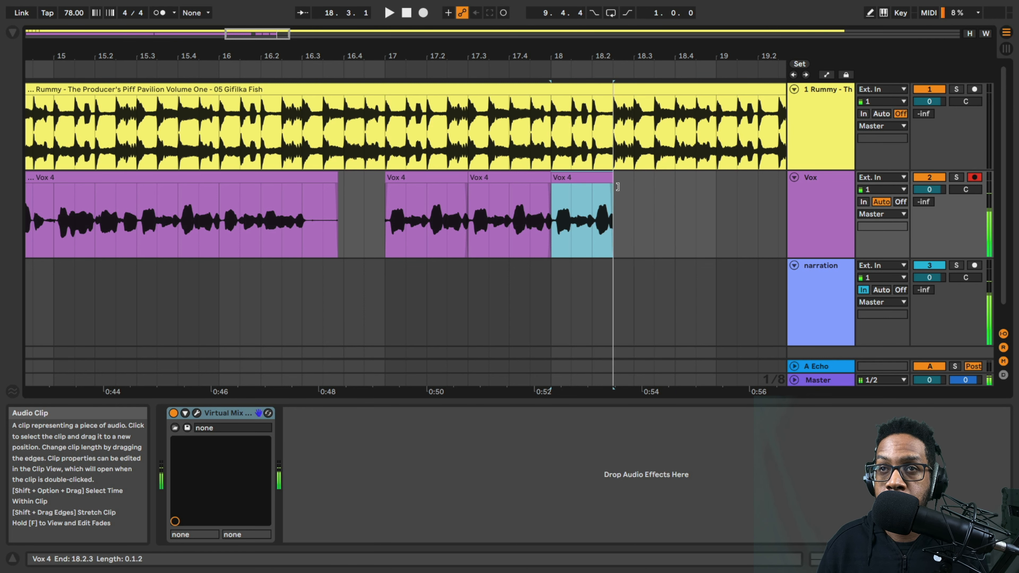
key("cmd+4")
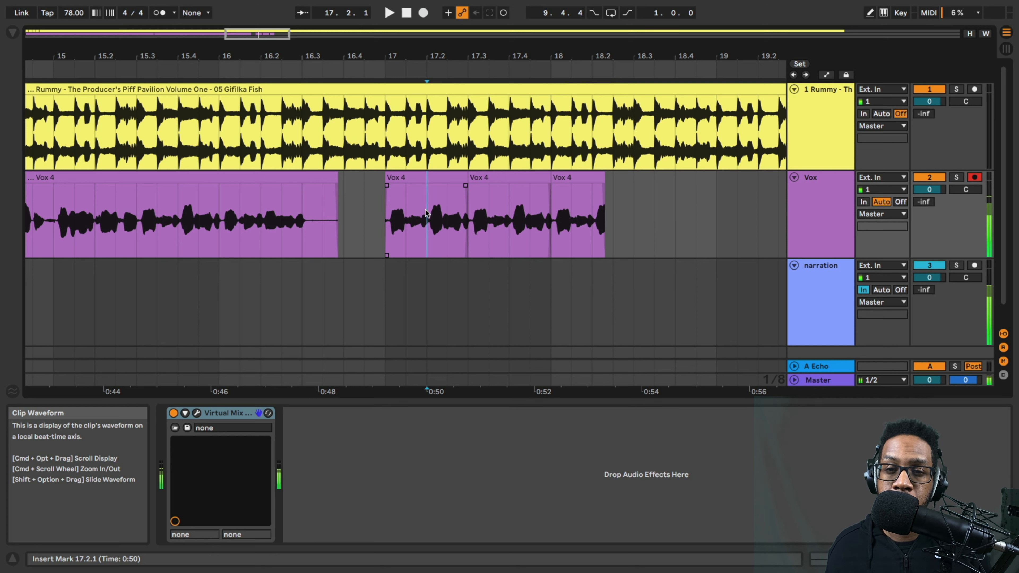
Split the first repeated Vox 4 slice at 17.2.1 into two clips
key("cmd")
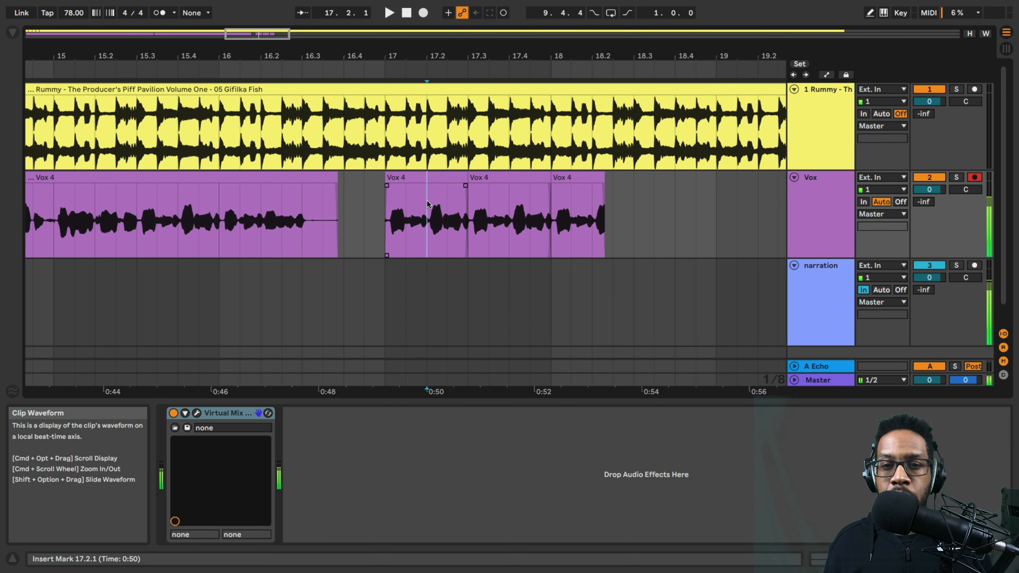
key("cmd+e")
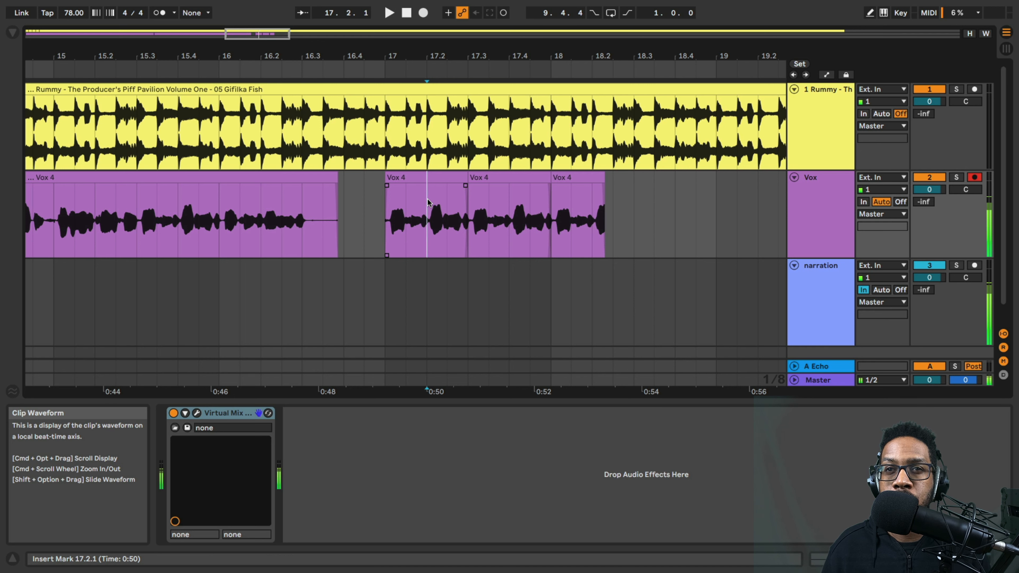
right_click(428, 204)
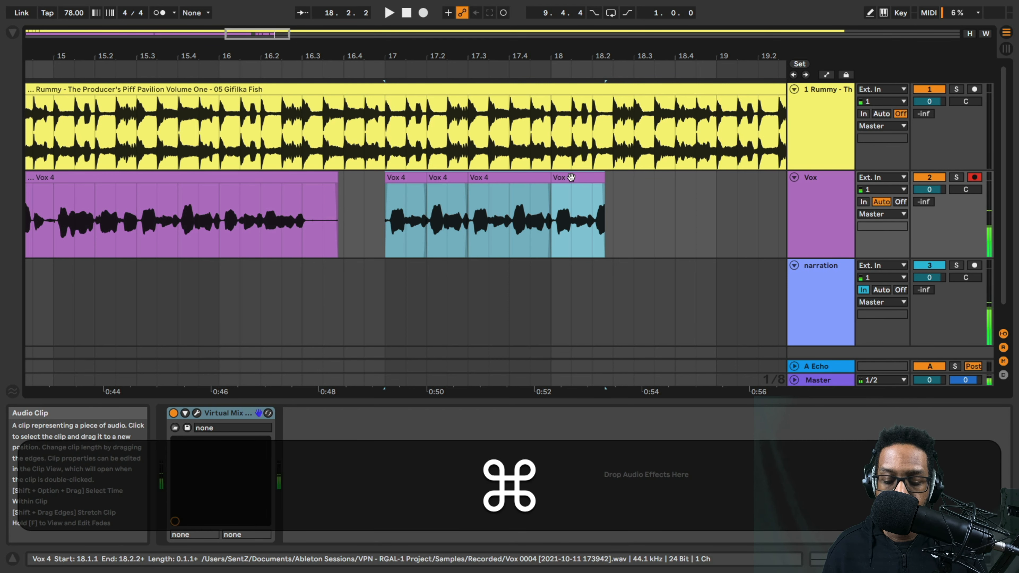
Consolidate the four Vox 4 clips around bars 17–18 into one clip with Cmd+J
key("cmd+j")
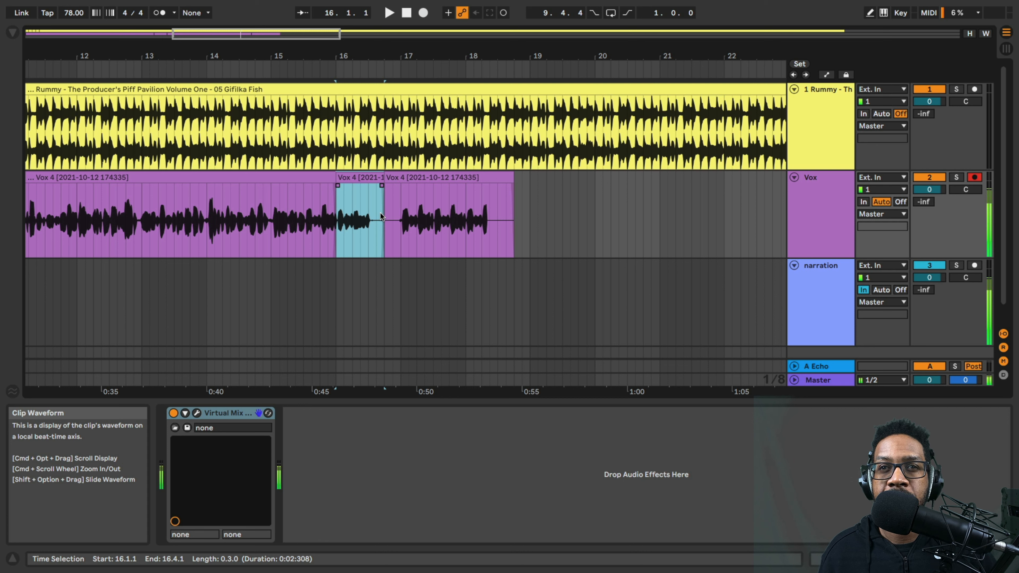
mouse_move(354, 177)
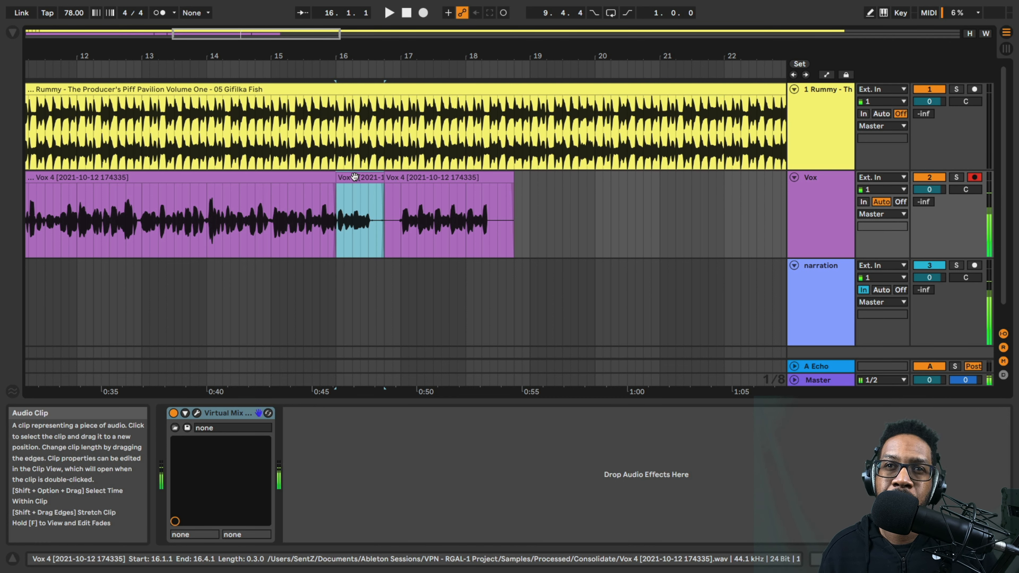
left_click(356, 218)
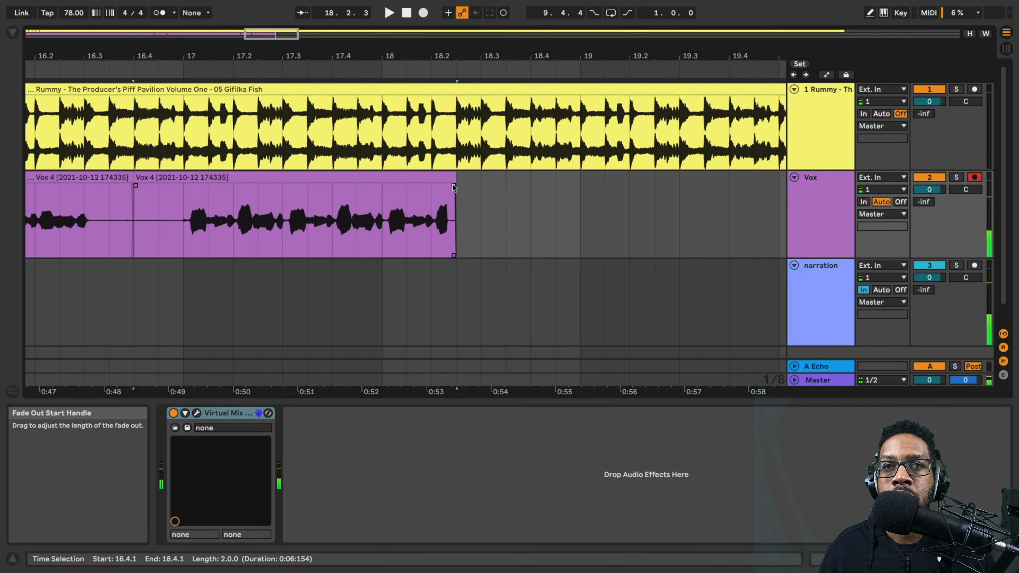
Add a fade-out at the Vox 4 clip end and a fade-in at the Vox 2 start
left_click_drag(453, 185, 301, 185)
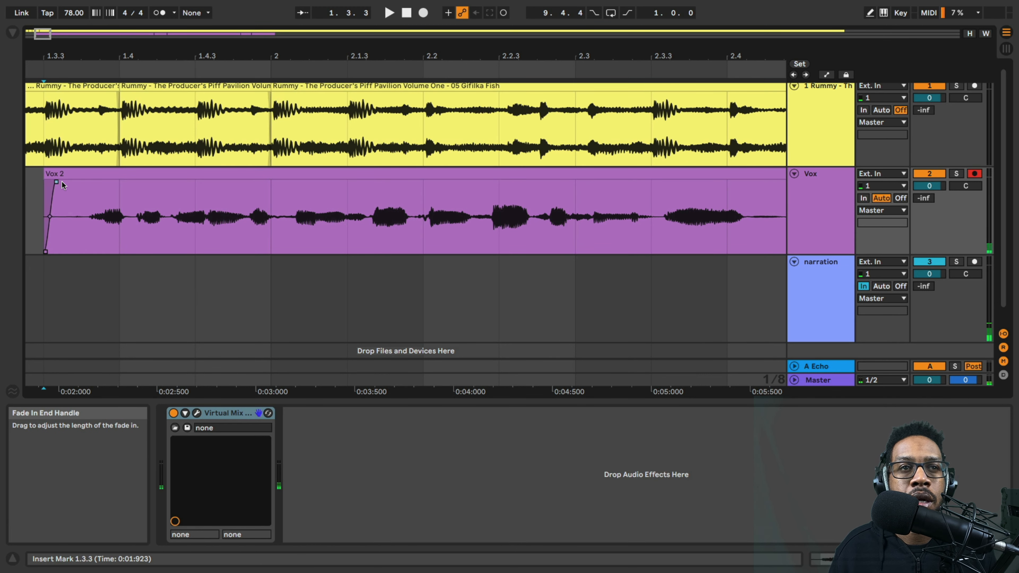
left_click_drag(55, 181, 81, 180)
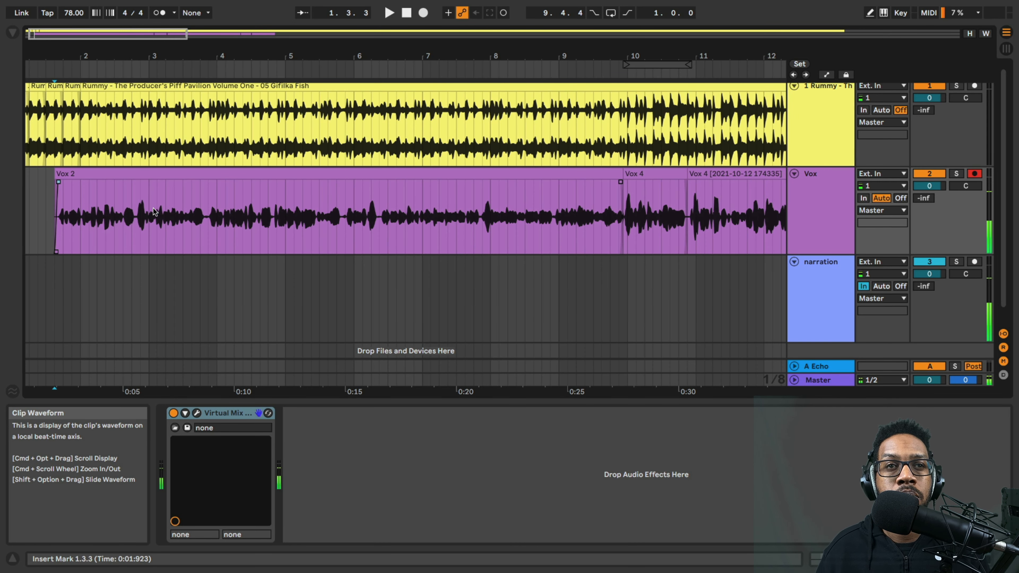
Split the Vox 2 clip at bar 3 with Cmd+E
left_click_drag(57, 218, 148, 218)
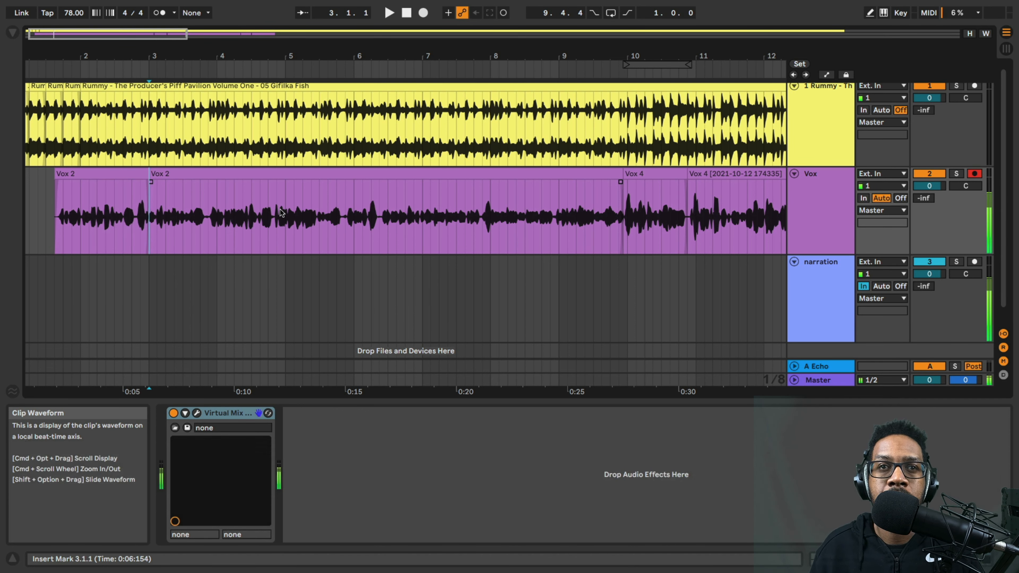
key("cmd+e")
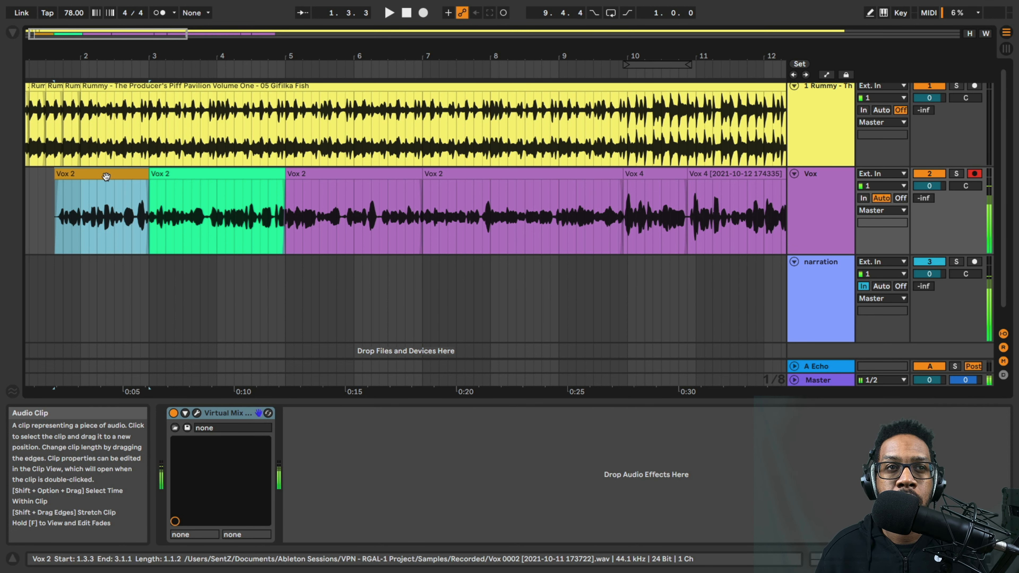
Give the first Vox 2 clip the info text "Add distortion to vocal here"
right_click(107, 179)
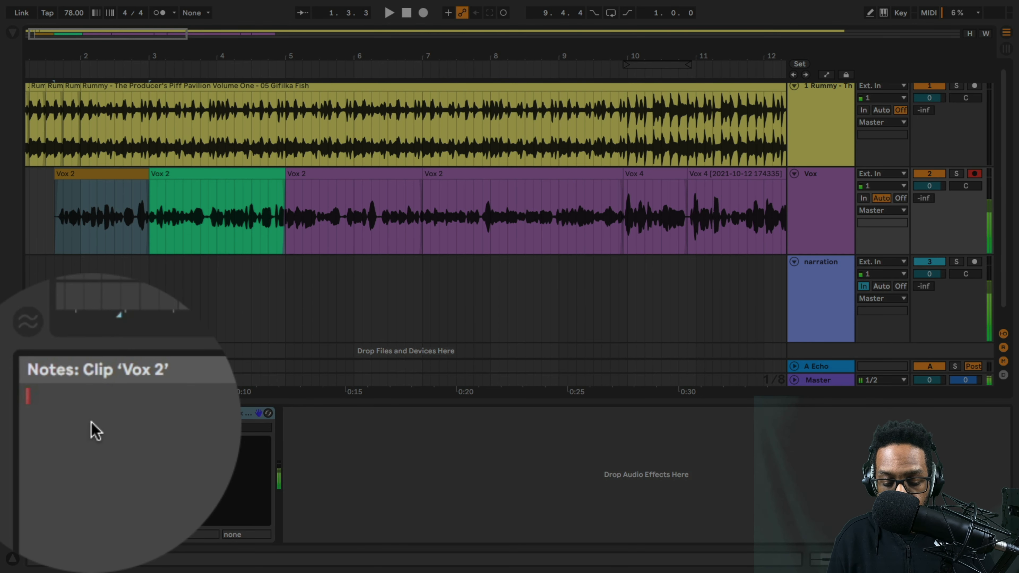
type("Add distortion to vocal")
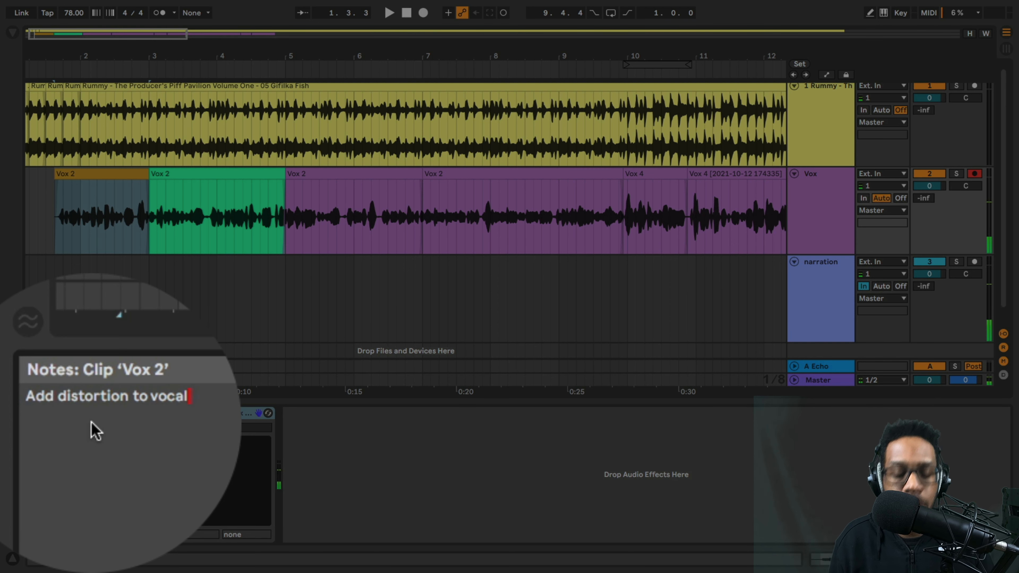
type("here")
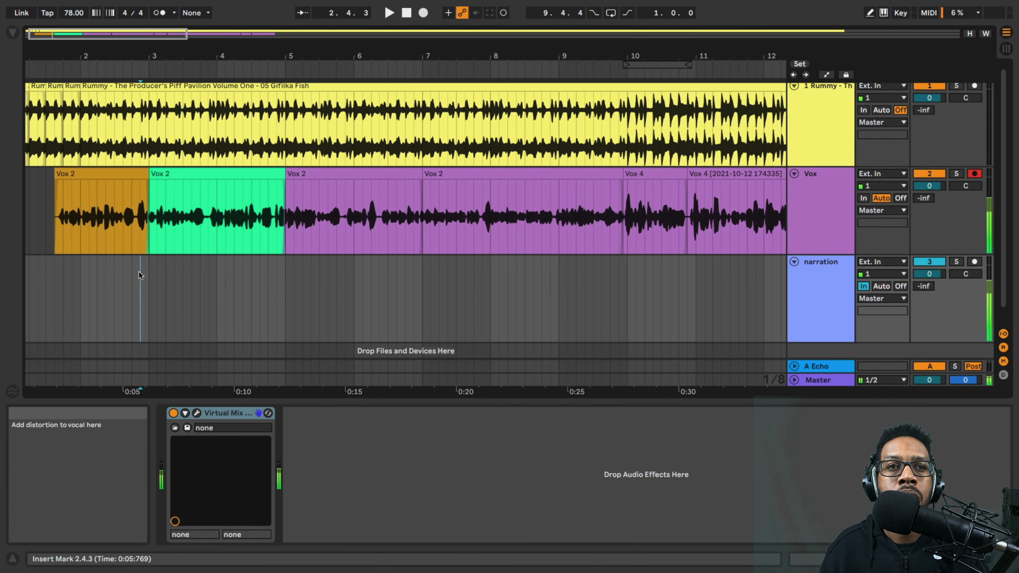
mouse_move(187, 174)
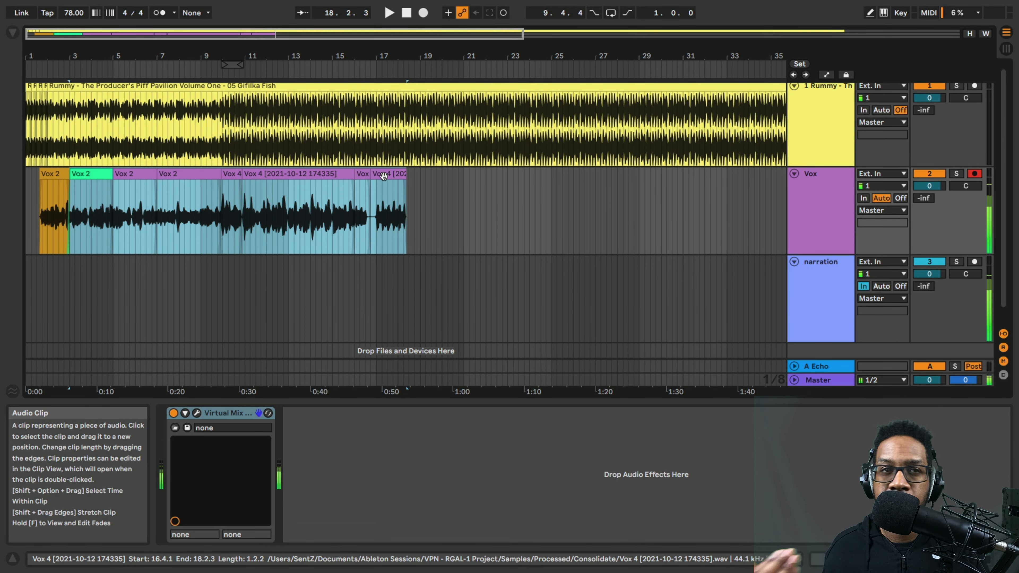
Colour the later vocal clips green, then reselect the orange first Vox 2 clip
right_click(387, 176)
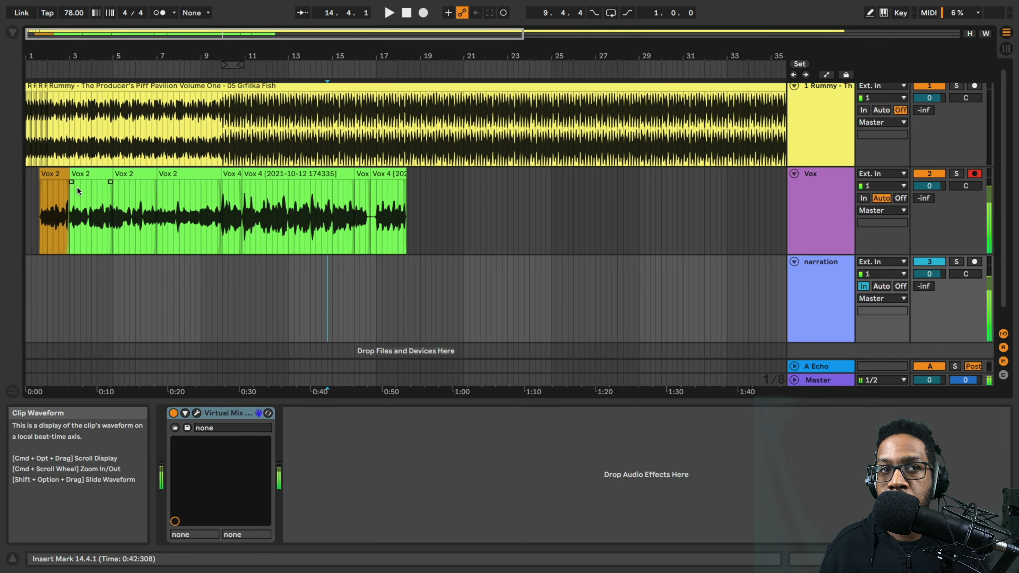
left_click(51, 176)
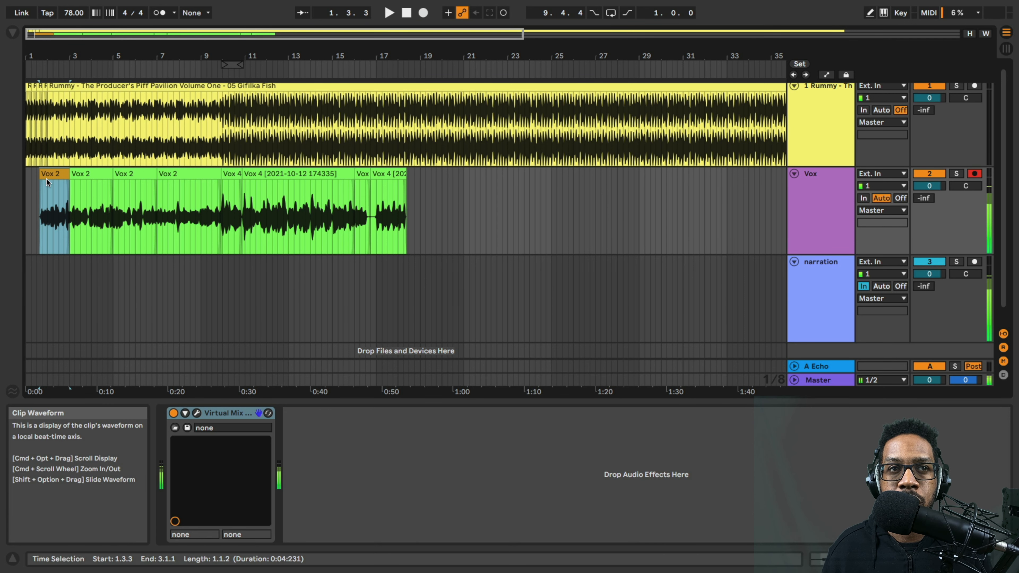
left_click(51, 174)
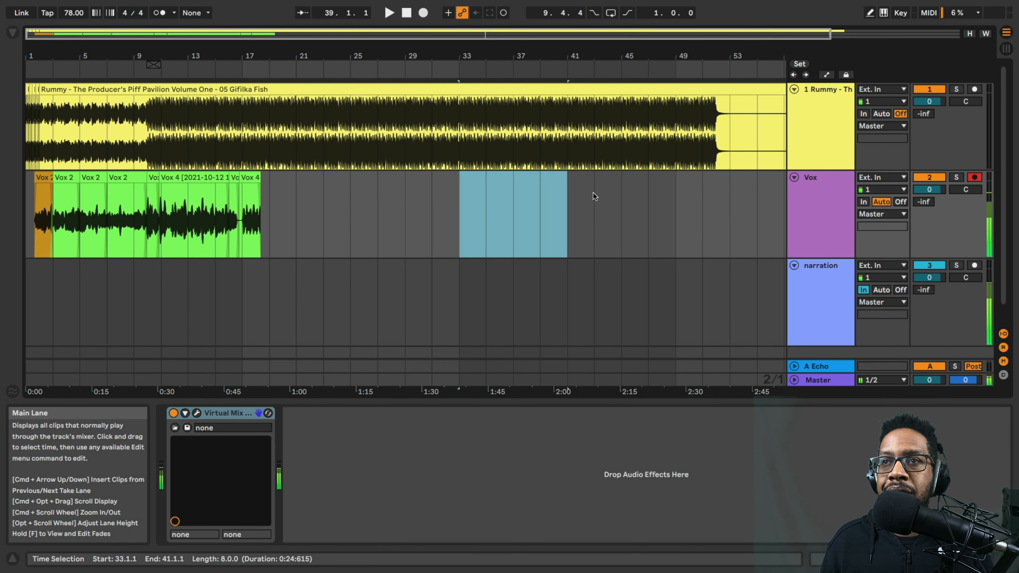
Drag a time selection across the arrangement out to bar 55
left_click_drag(565, 214, 756, 214)
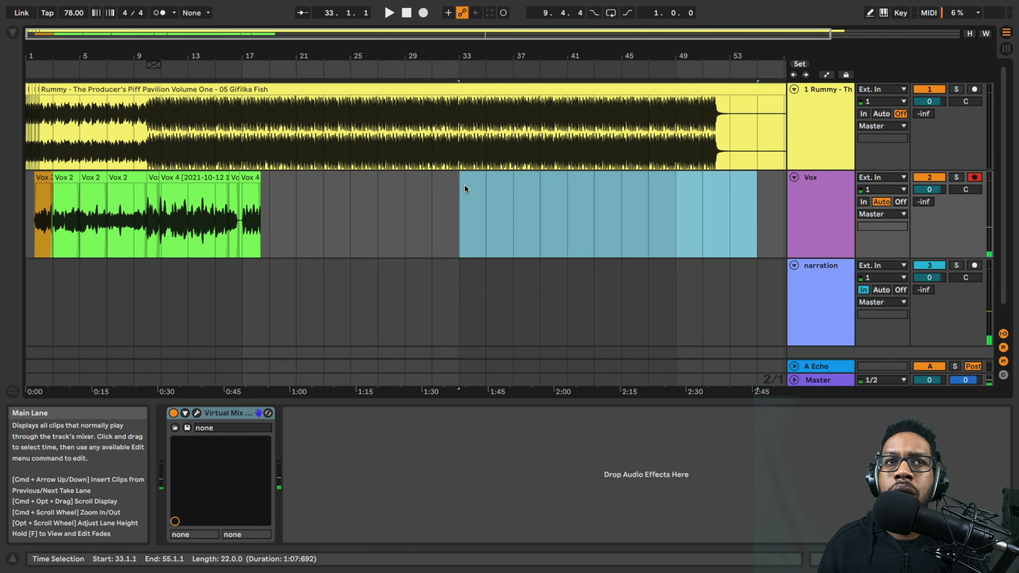
left_click(84, 7)
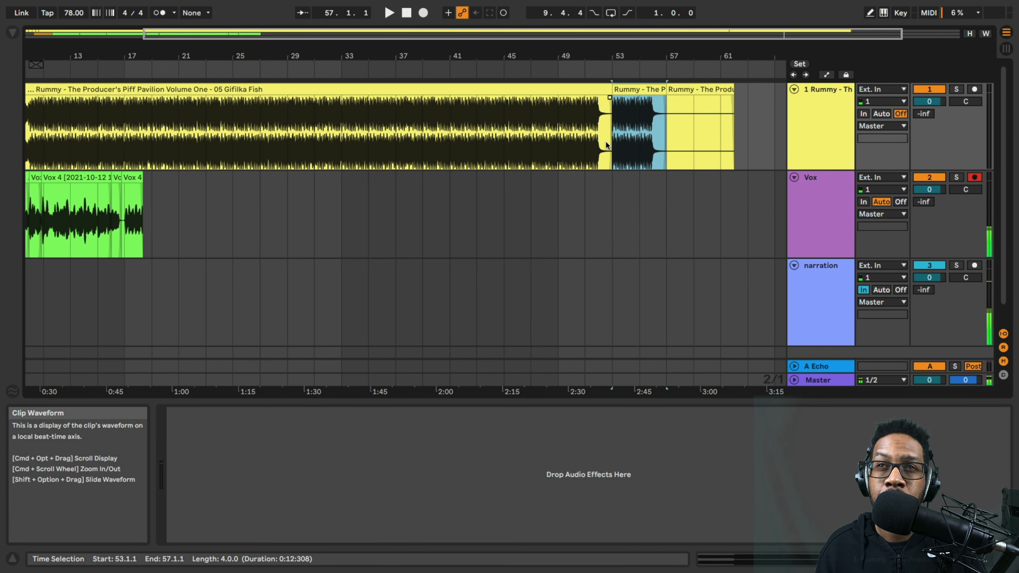
mouse_move(592, 124)
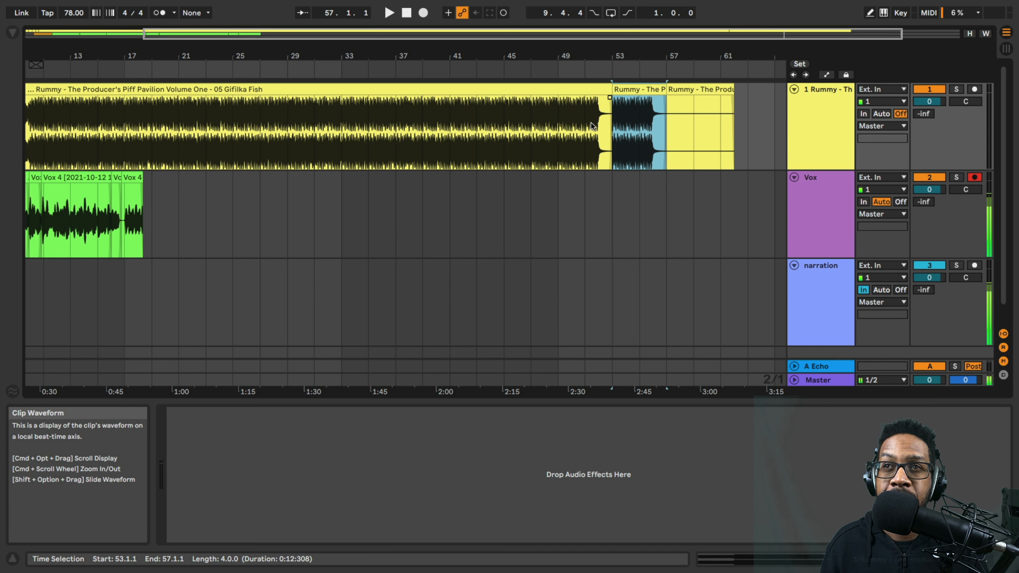
mouse_move(648, 154)
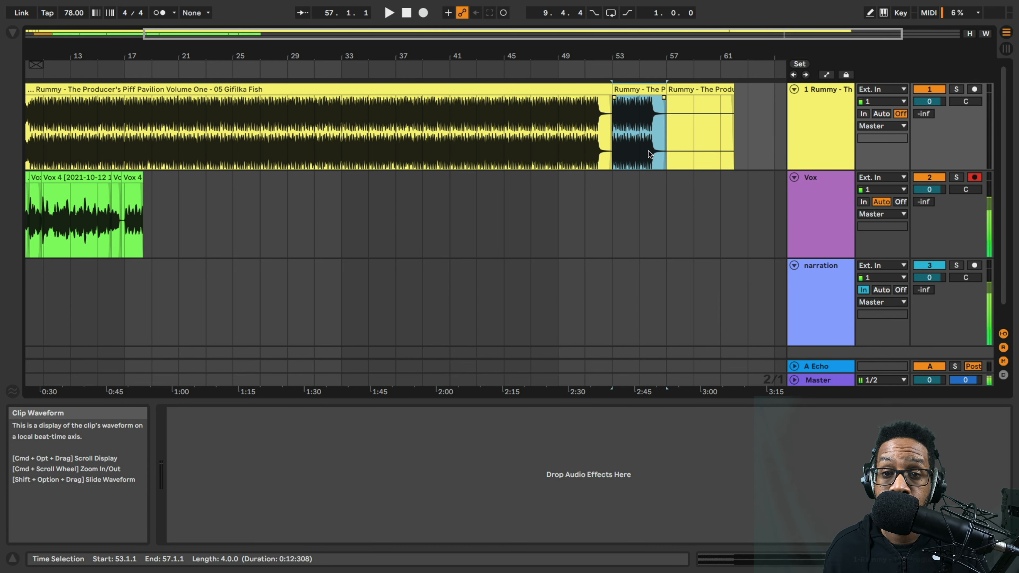